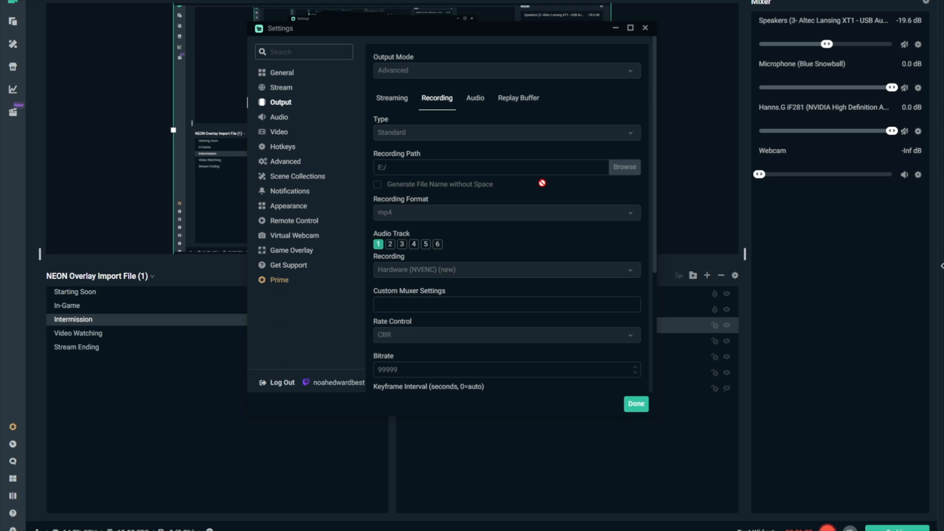
# Step: Review the Output recording options, then check the Audio track bitrate settings
pyautogui.scroll(-3)
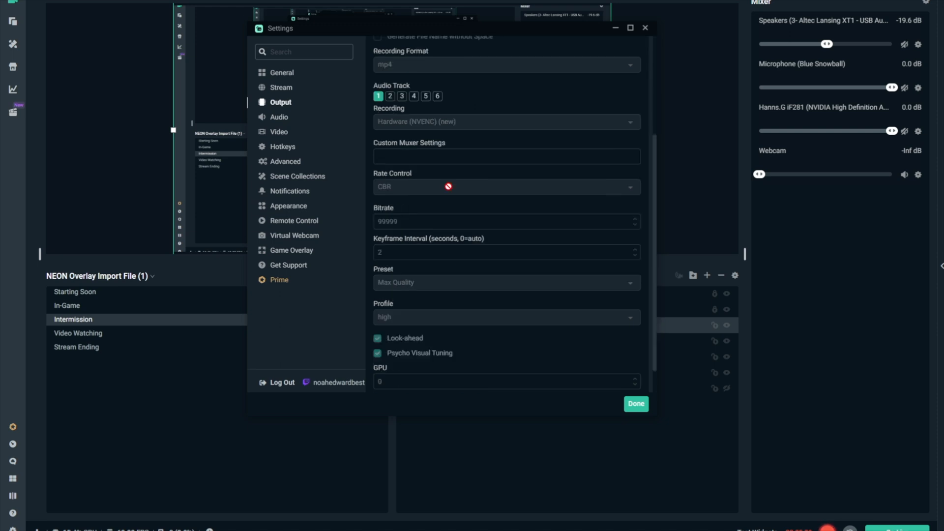
pyautogui.scroll(-3)
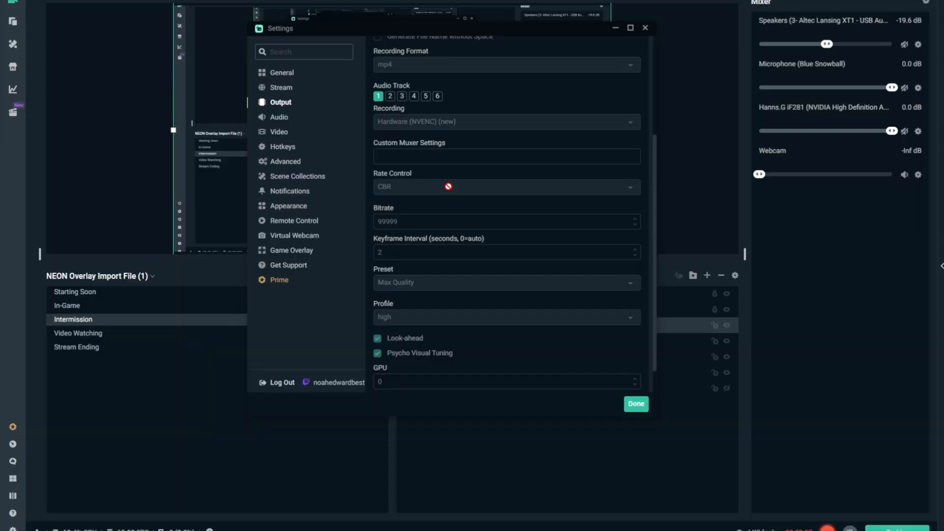
pyautogui.scroll(-3)
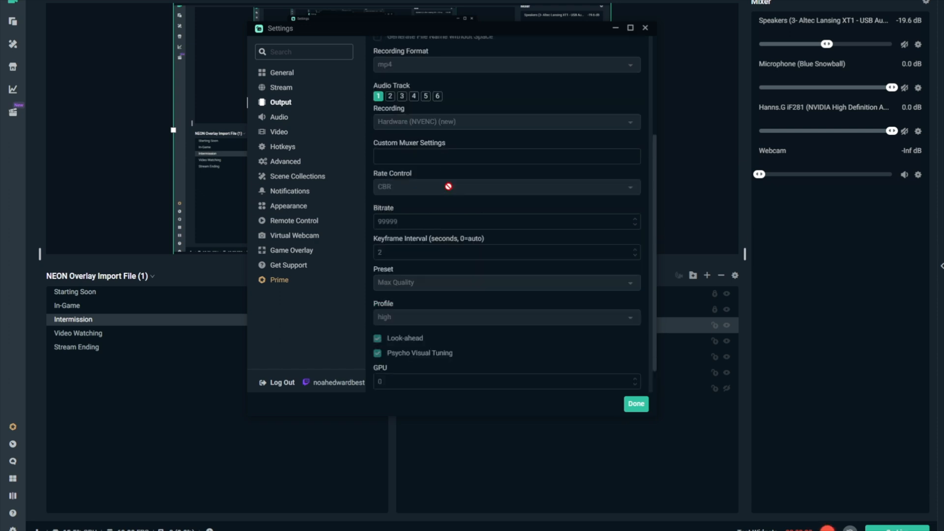
pyautogui.scroll(-3)
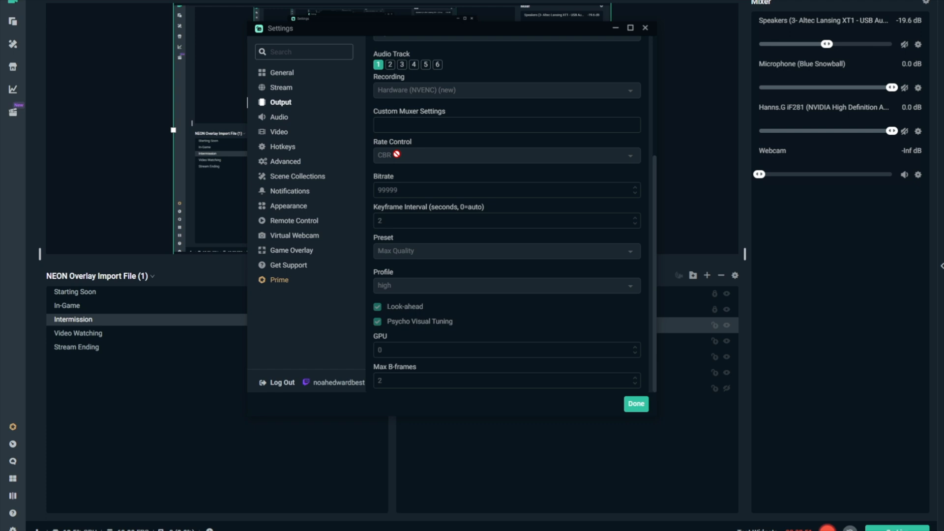
pyautogui.moveTo(443, 188)
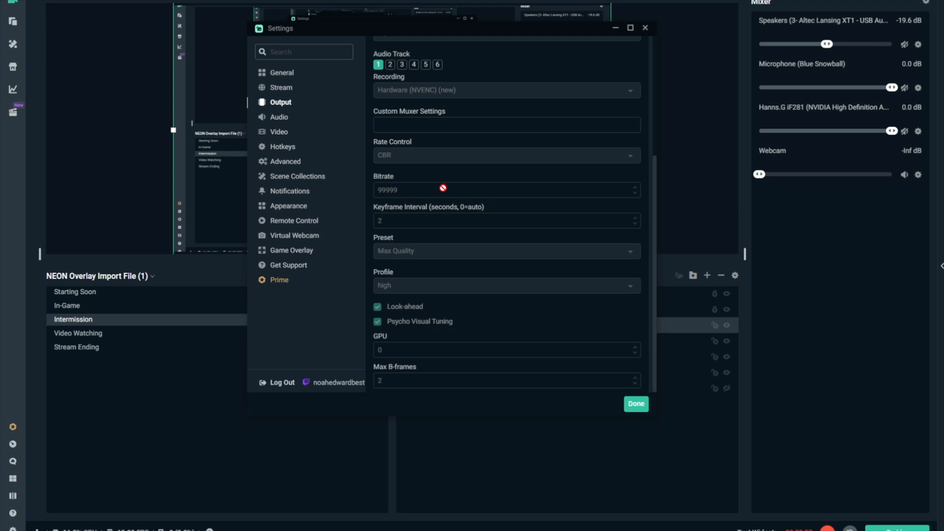
pyautogui.moveTo(422, 226)
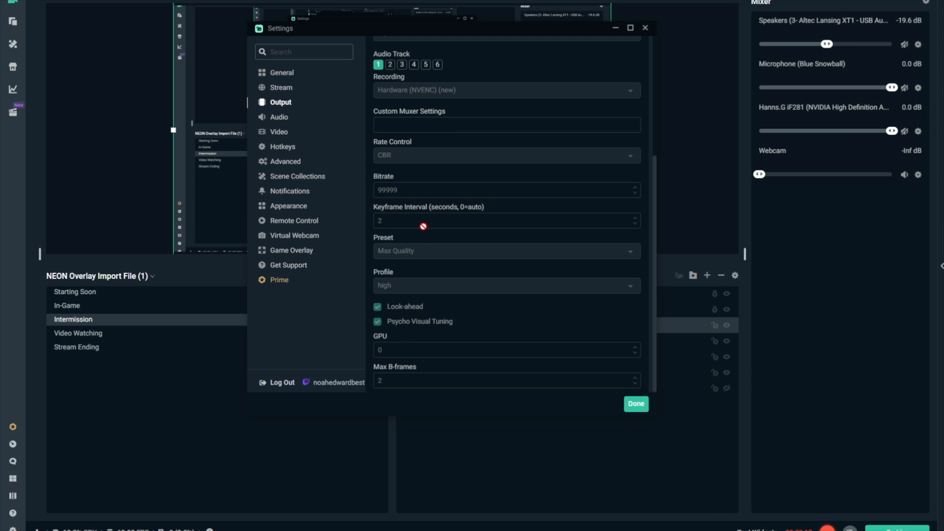
pyautogui.moveTo(417, 260)
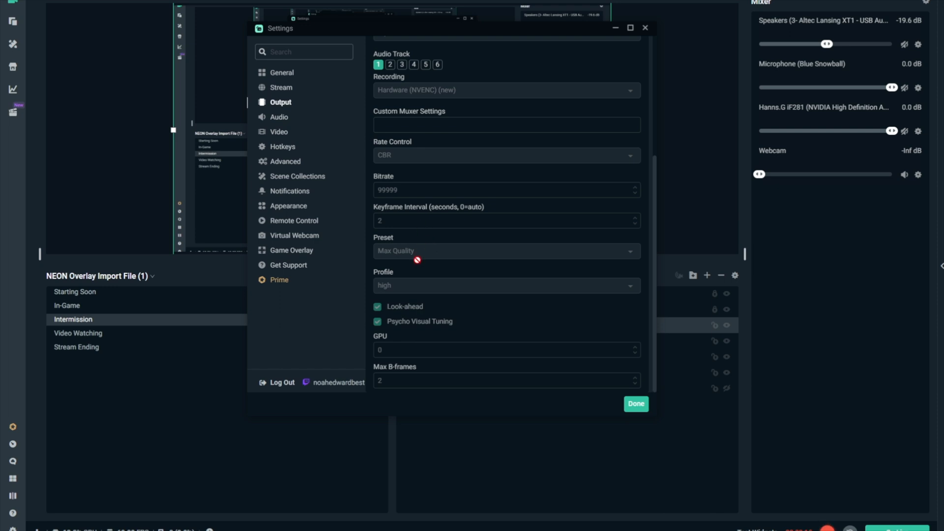
pyautogui.moveTo(412, 289)
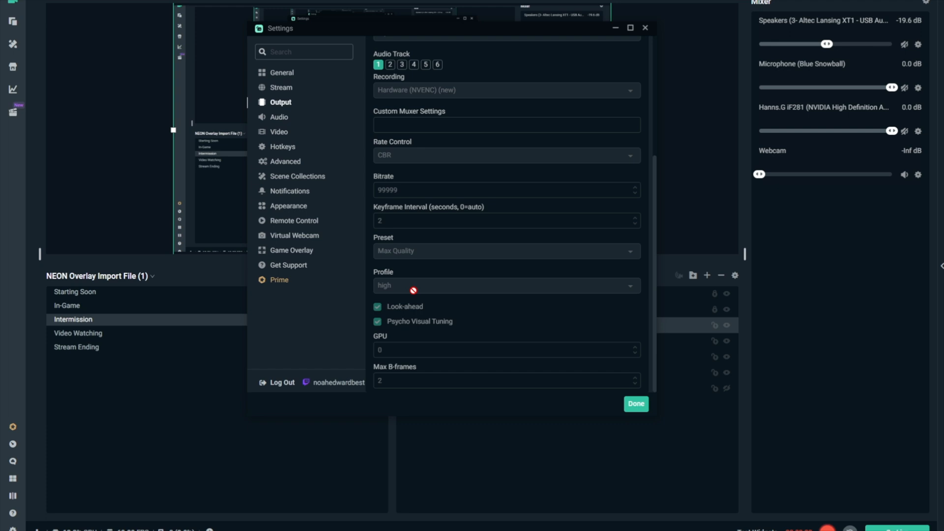
pyautogui.moveTo(462, 275)
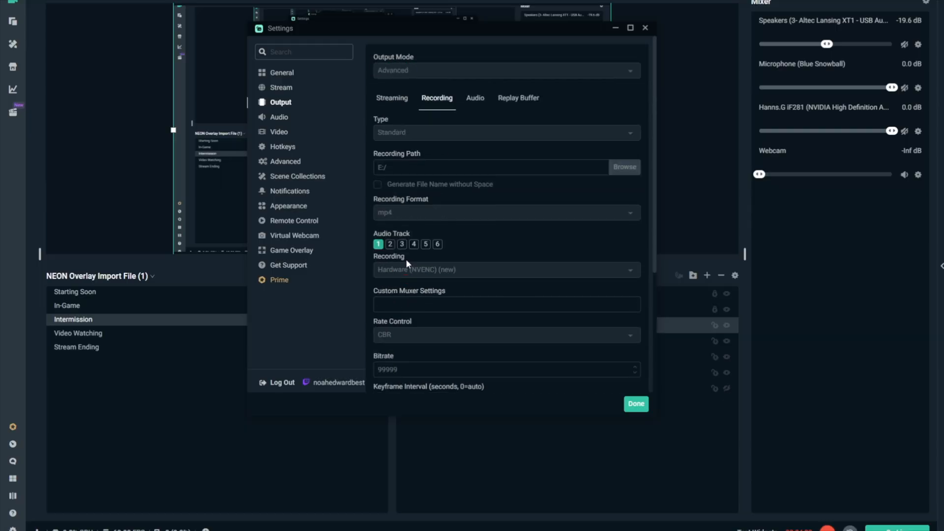
pyautogui.click(474, 97)
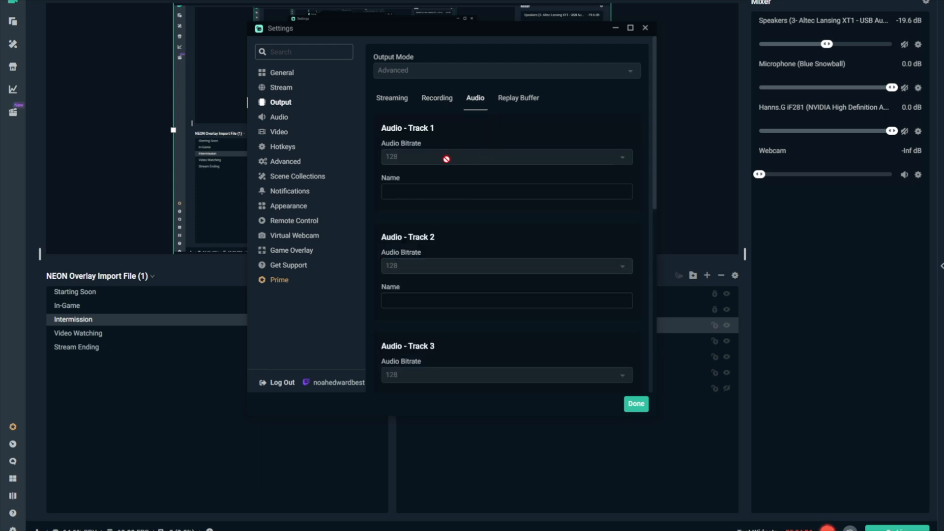
pyautogui.scroll(-3)
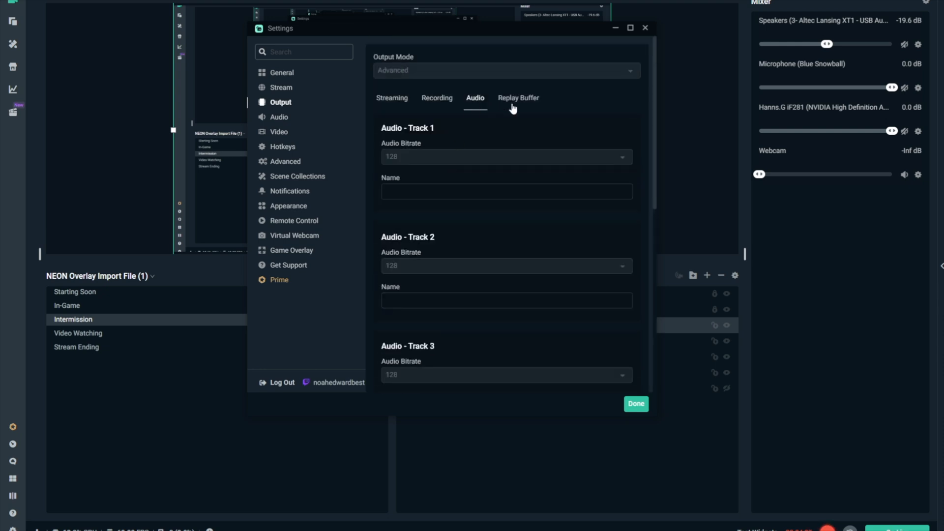
# Step: Check the Replay Buffer options and bring up the Advanced settings page (High priority, NV12, 709, Full range)
pyautogui.click(518, 97)
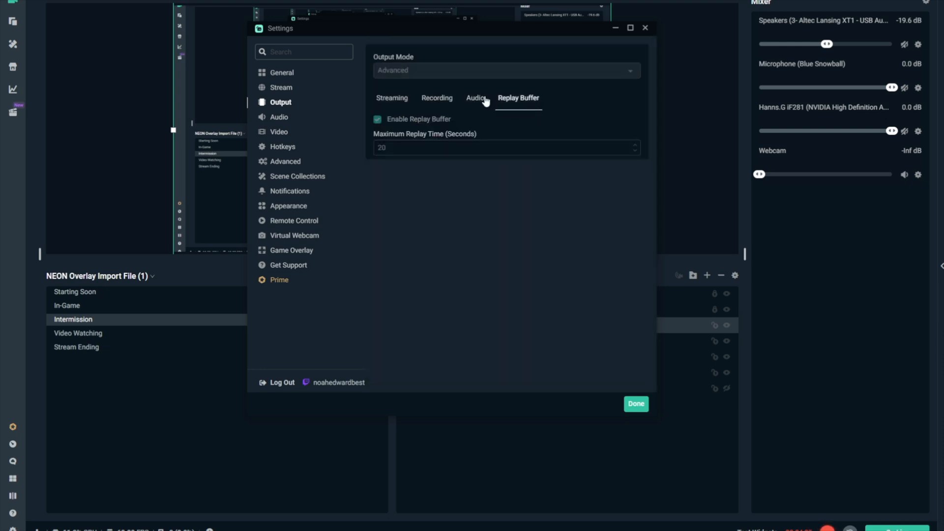
pyautogui.click(475, 98)
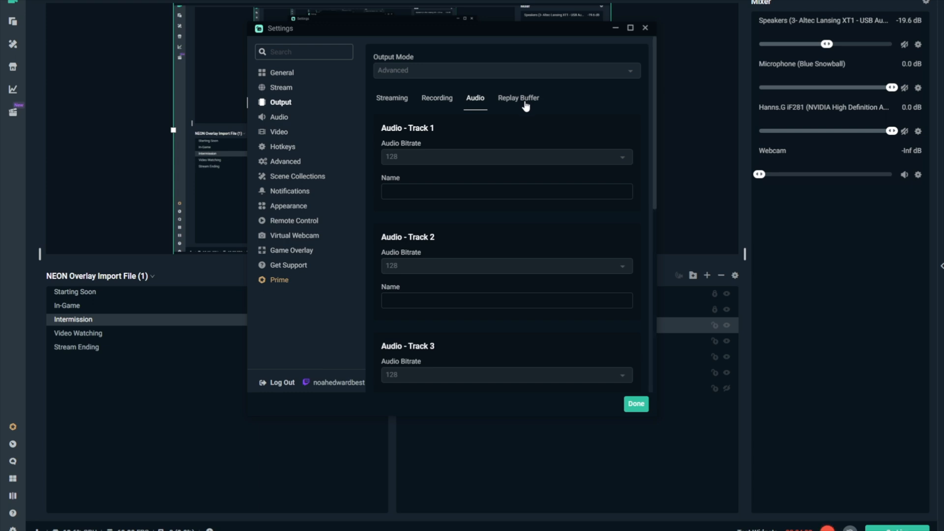
pyautogui.click(518, 97)
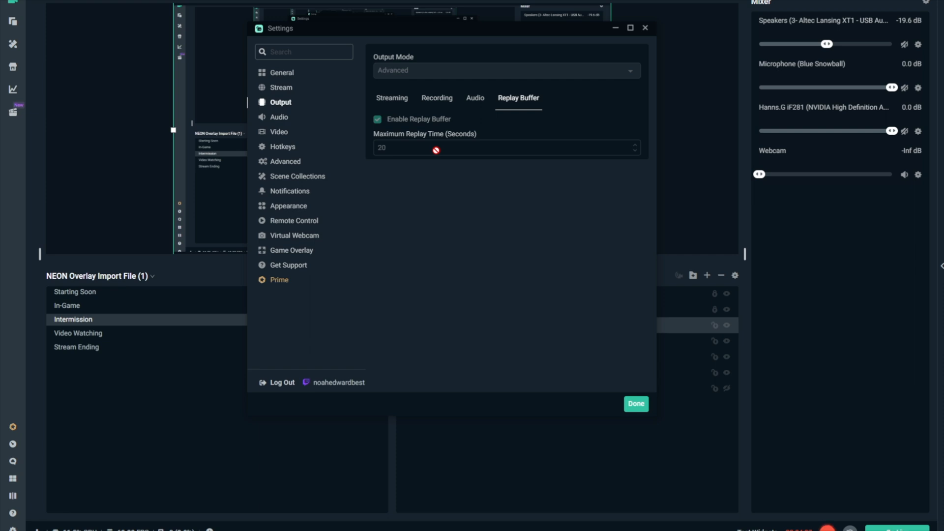
pyautogui.moveTo(324, 149)
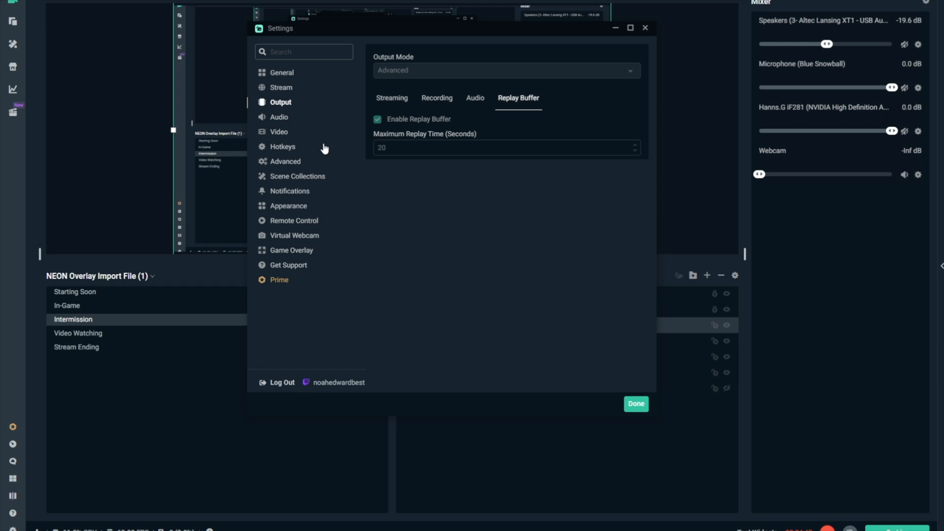
pyautogui.moveTo(283, 164)
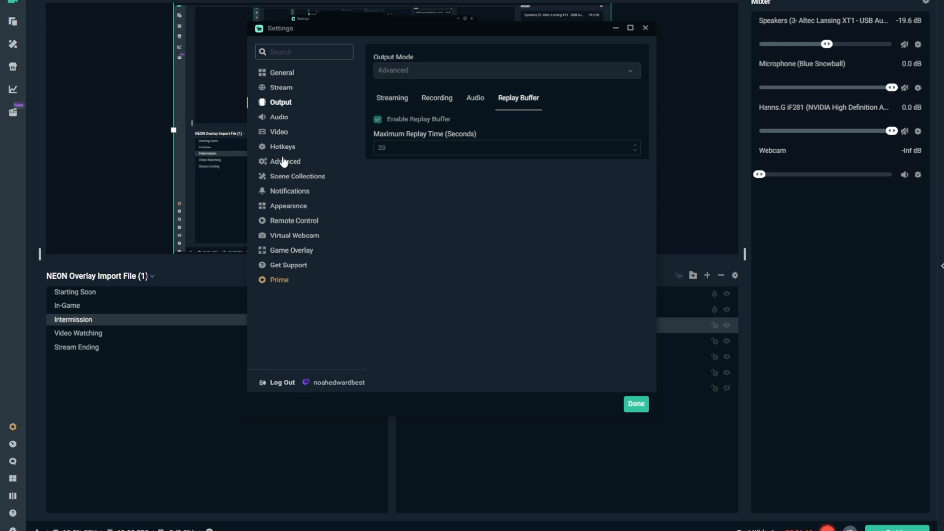
pyautogui.click(392, 98)
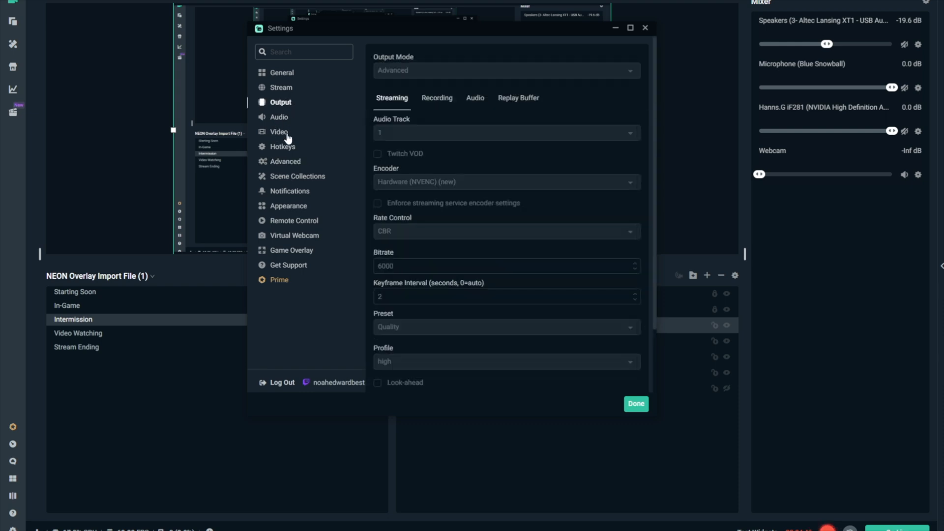
pyautogui.click(285, 160)
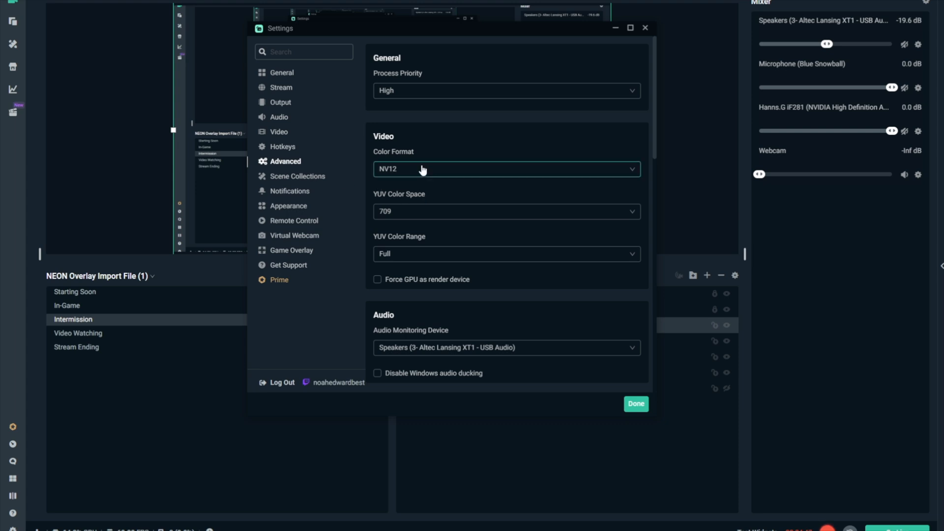